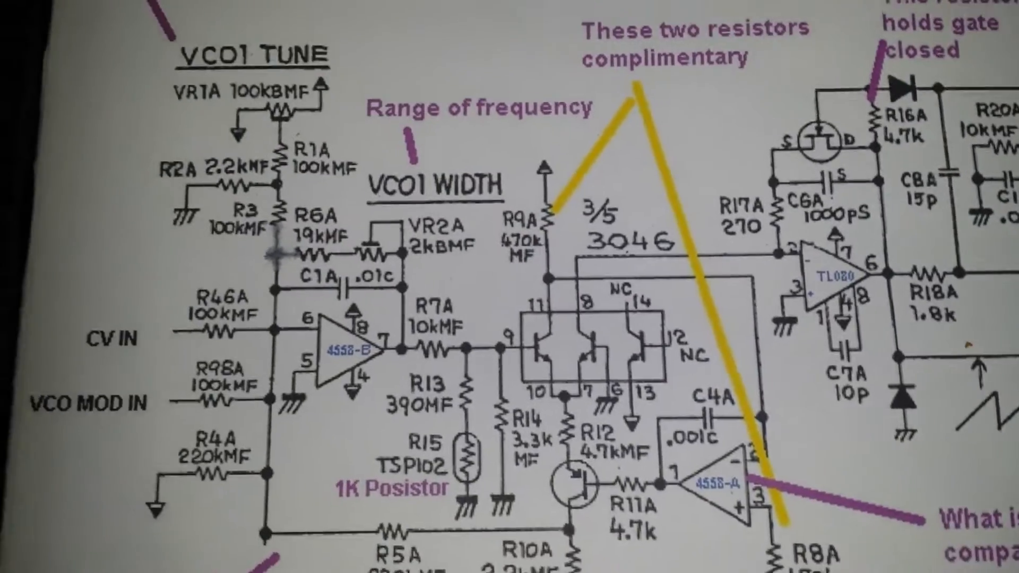
scroll("down", 3)
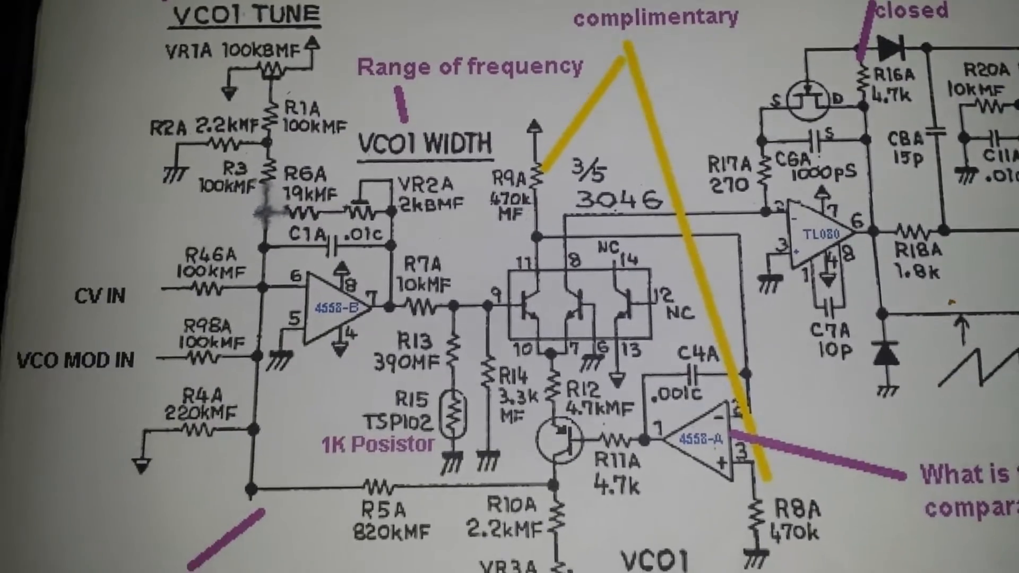